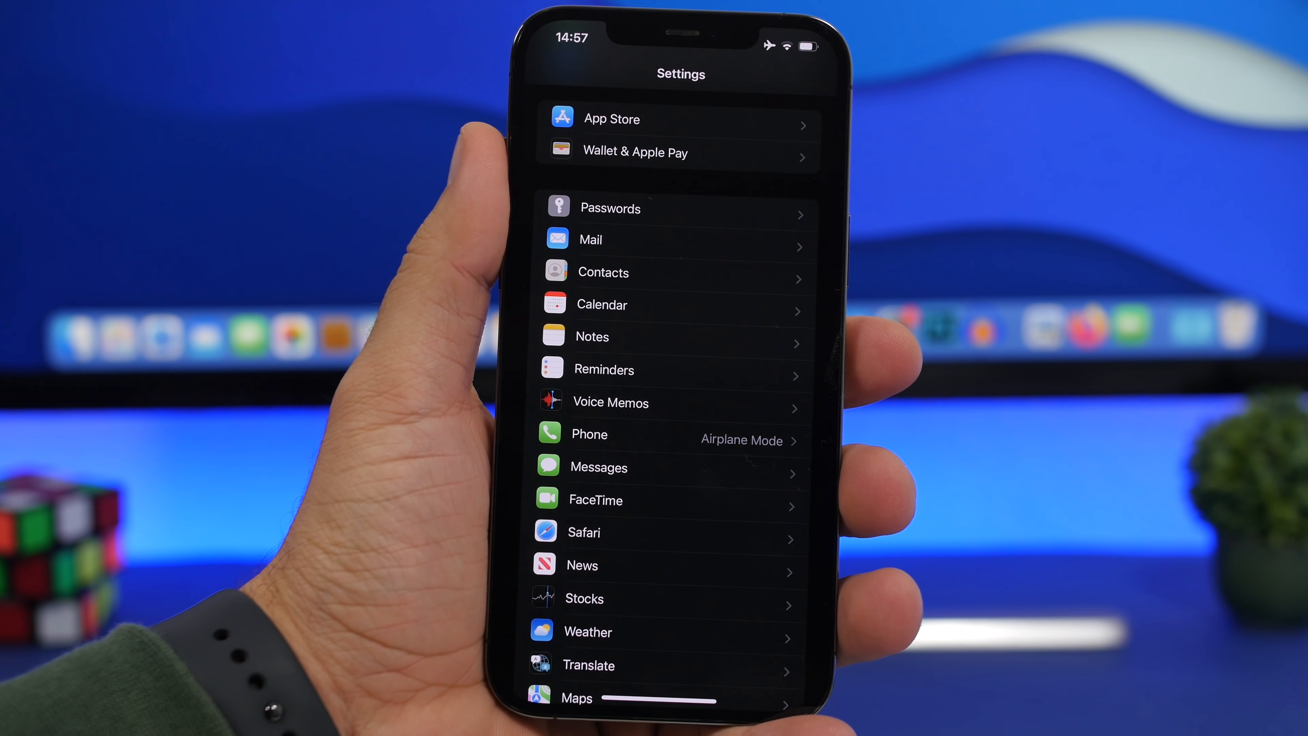
Step: Set the Calendar default Birthdays alert to On day of event (09:00) and return to the alert list
click(601, 304)
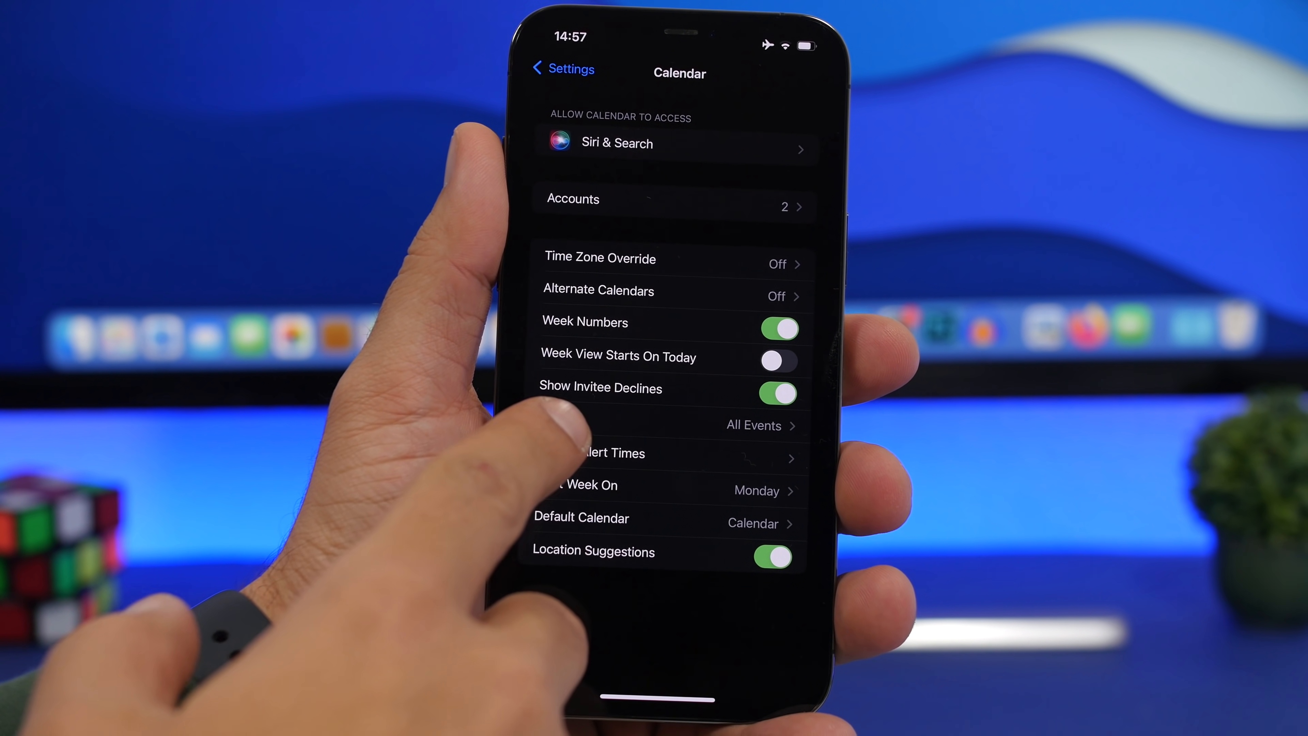
click(606, 453)
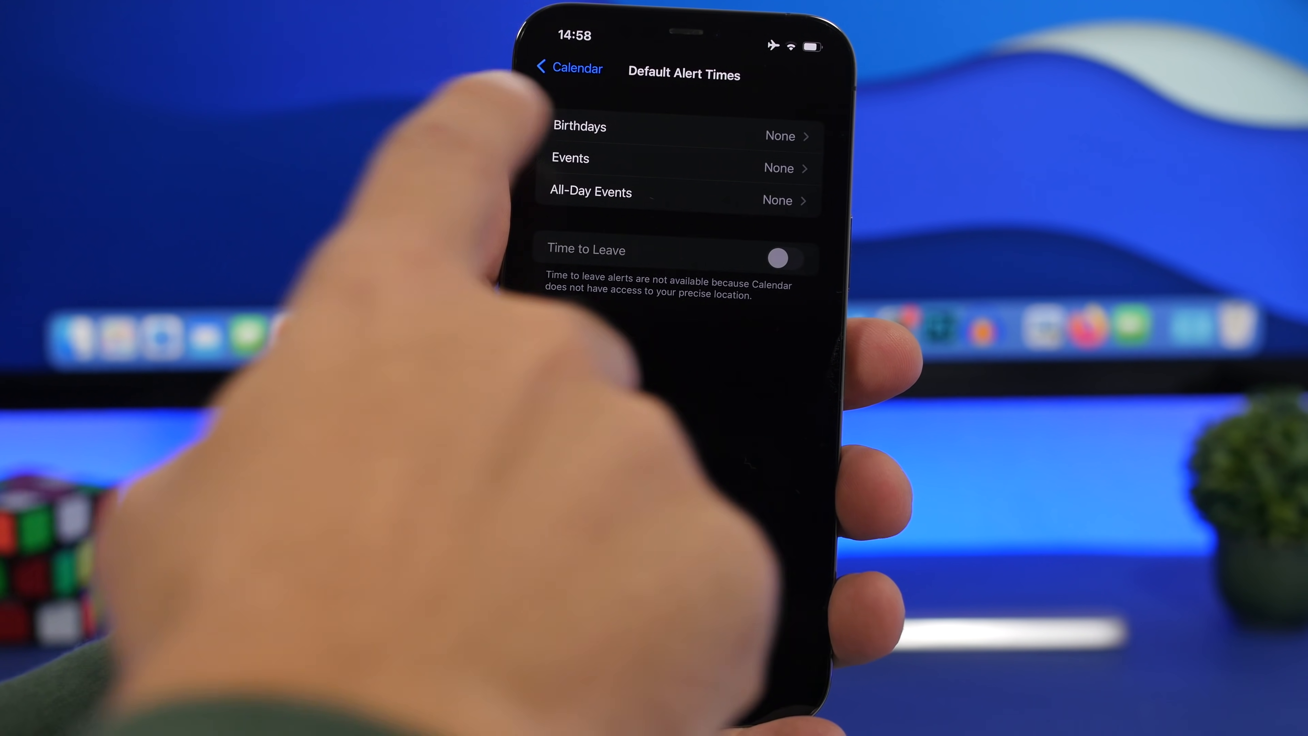
click(676, 136)
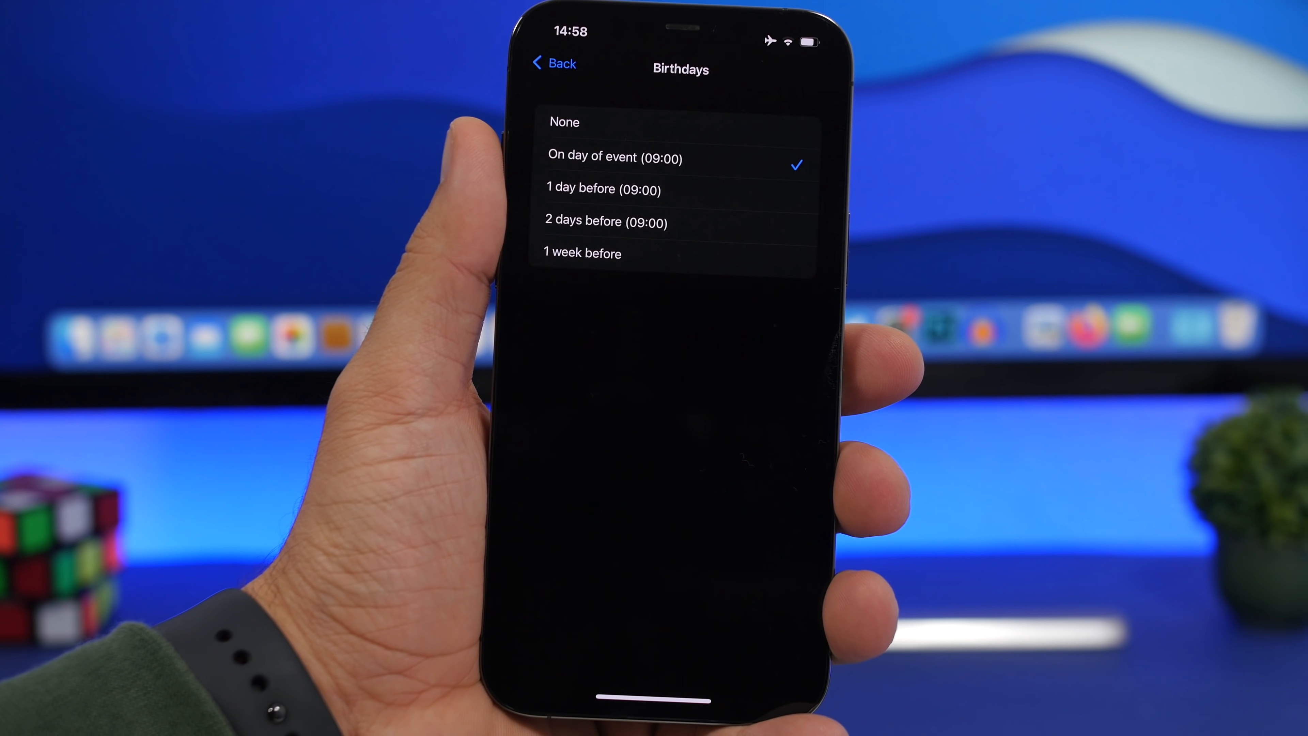
click(553, 63)
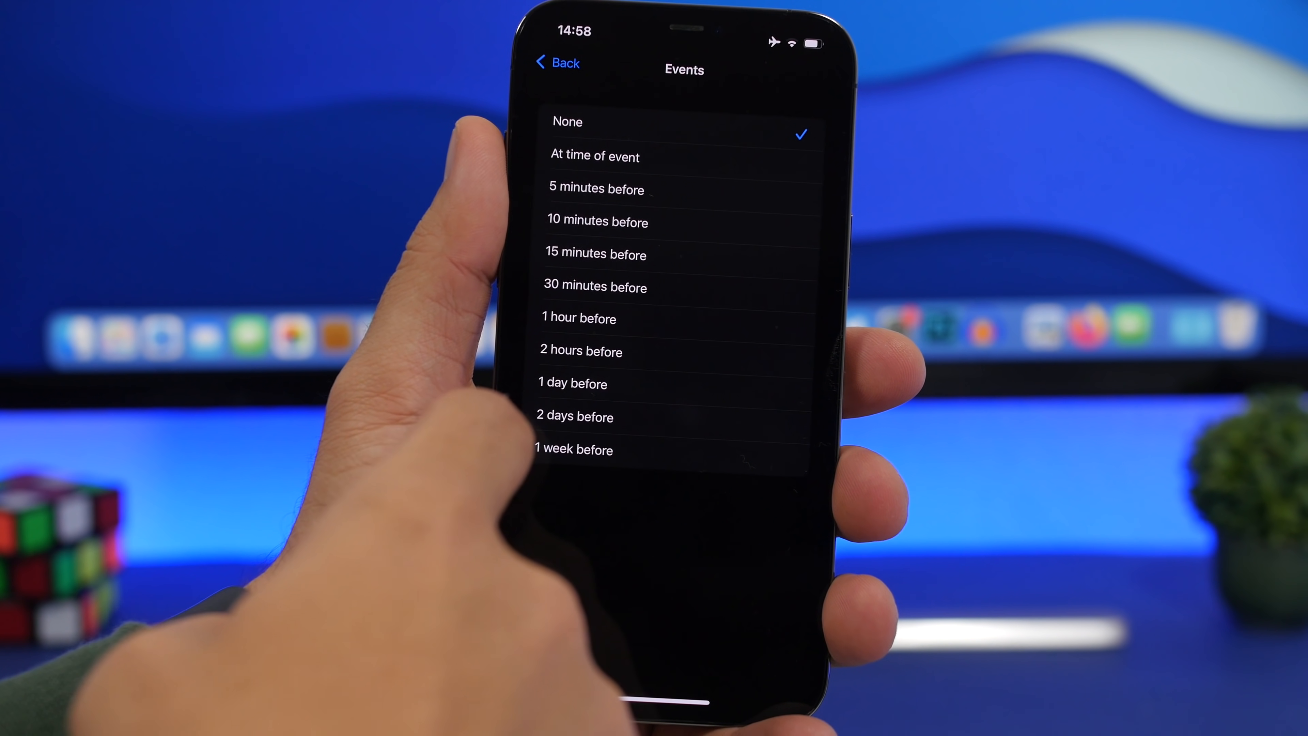
click(557, 63)
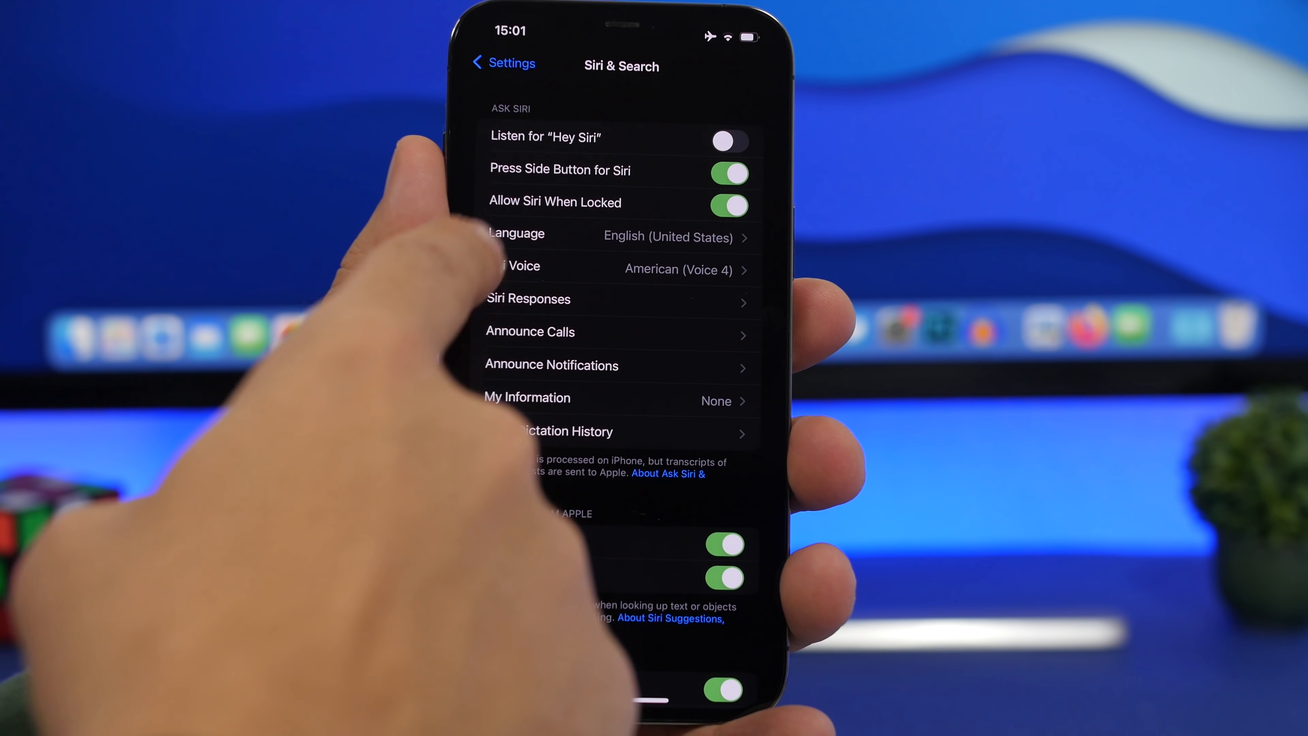
Step: Turn on Always Show Siri Captions under Siri Responses, then return to the main Settings list
click(528, 299)
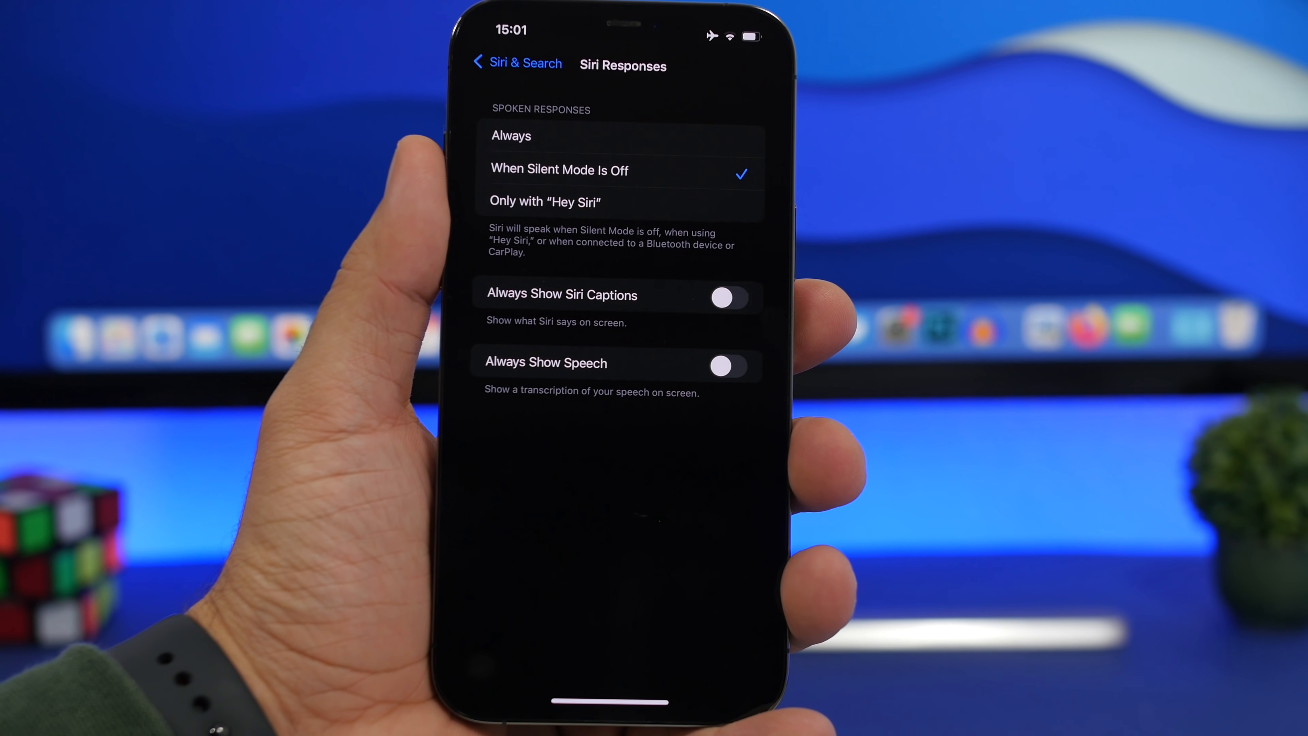
click(725, 297)
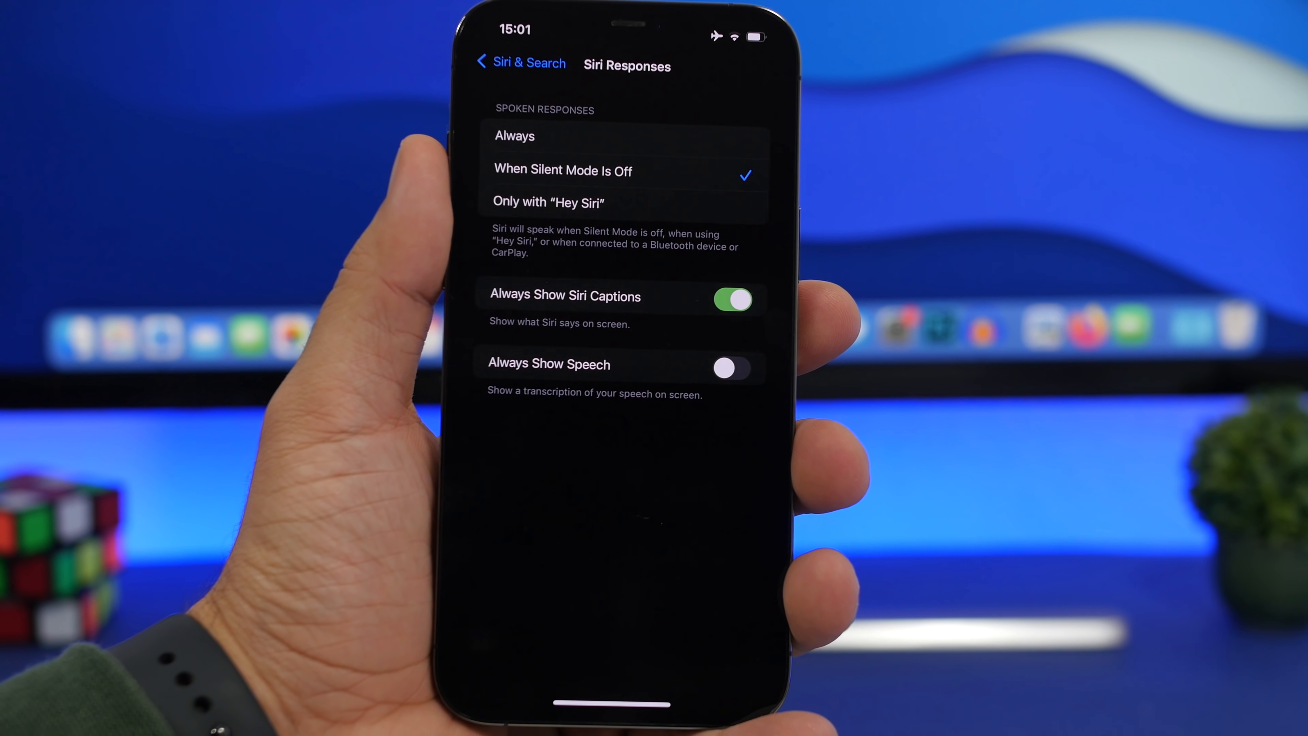
click(517, 62)
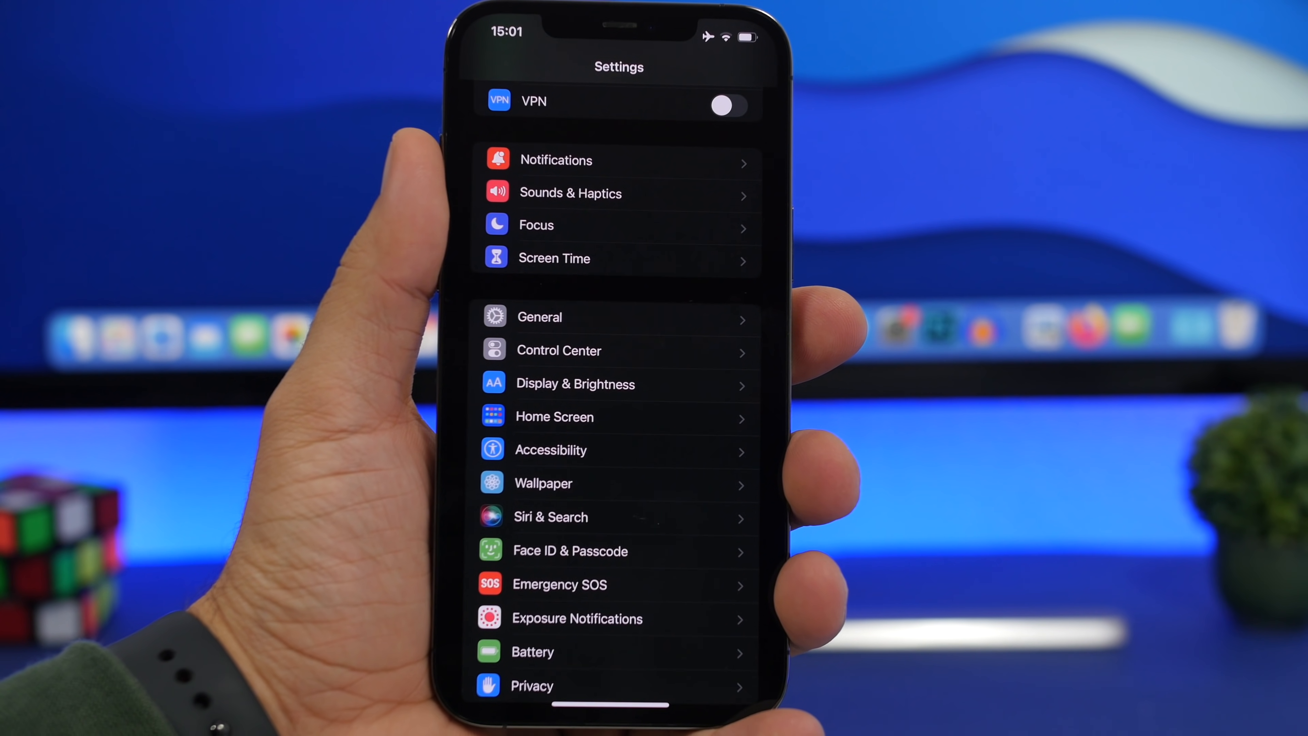
Step: Review Amazon's notification options: immediate delivery, Notification Center alerts, sounds and badges off
click(556, 159)
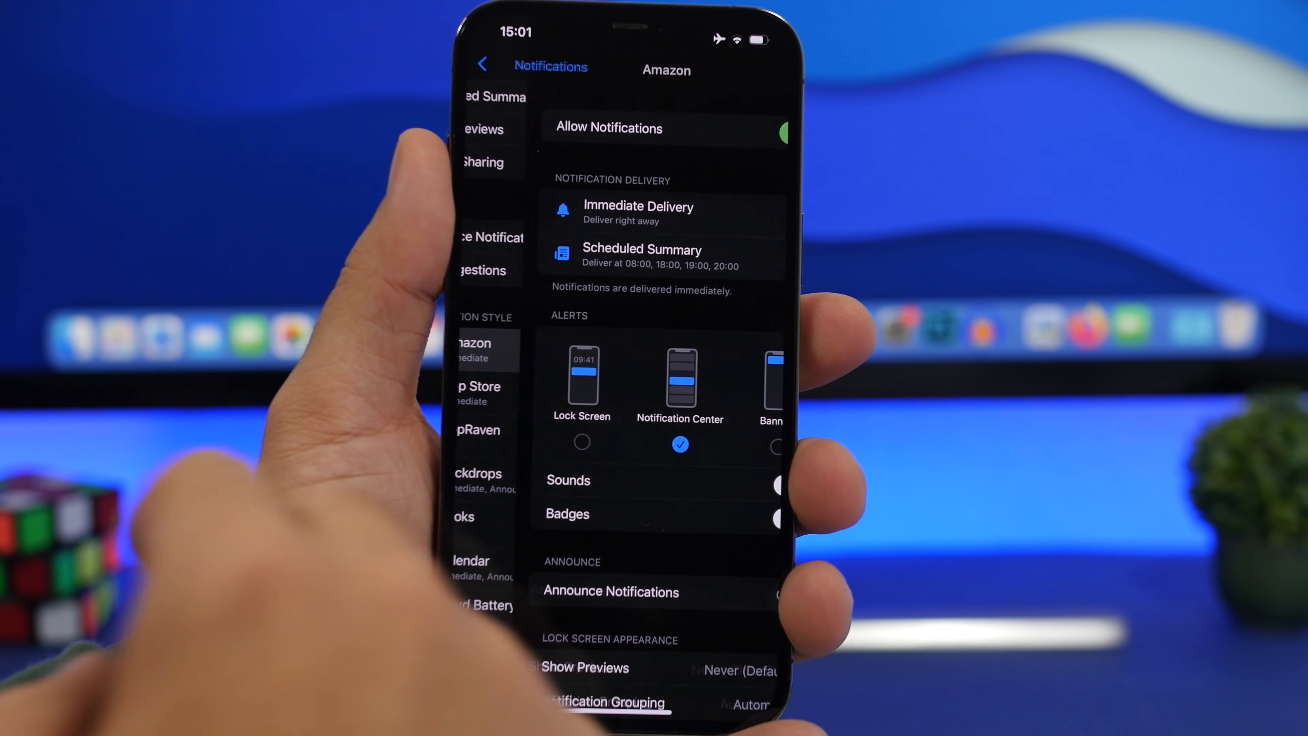
scroll(up, 3)
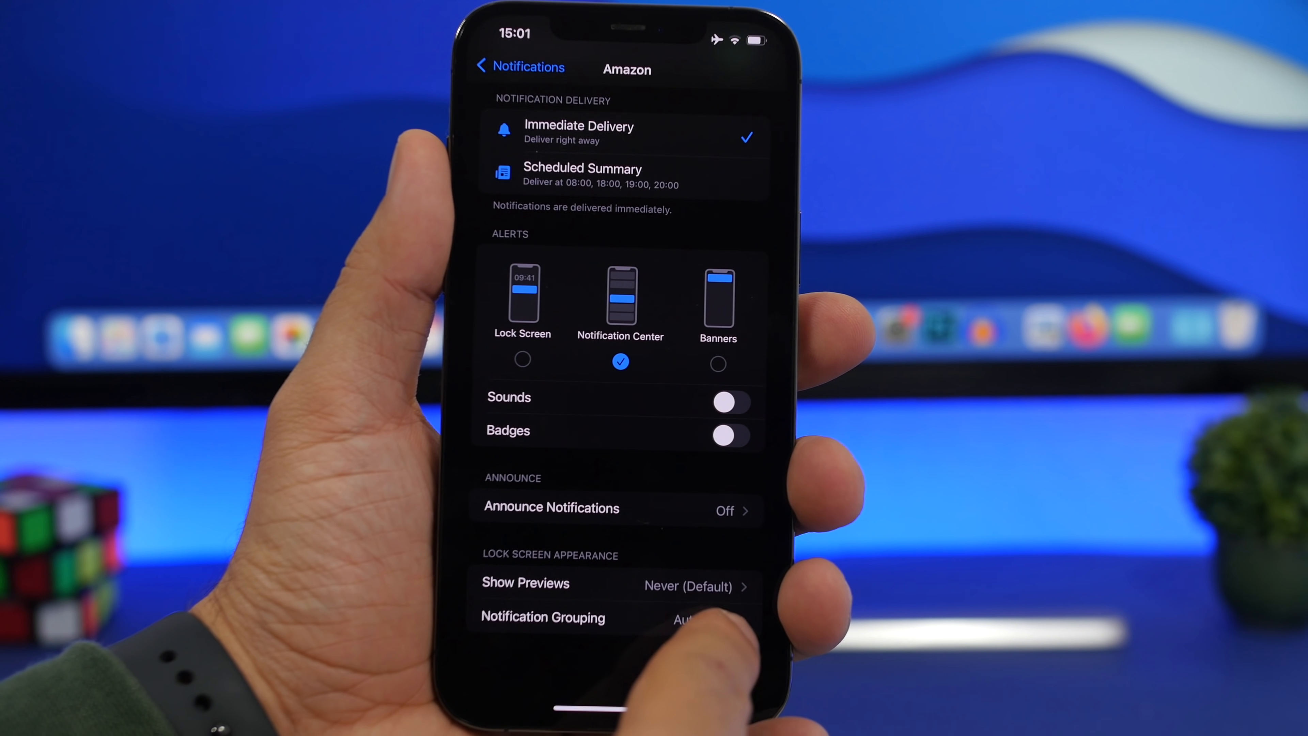
click(542, 617)
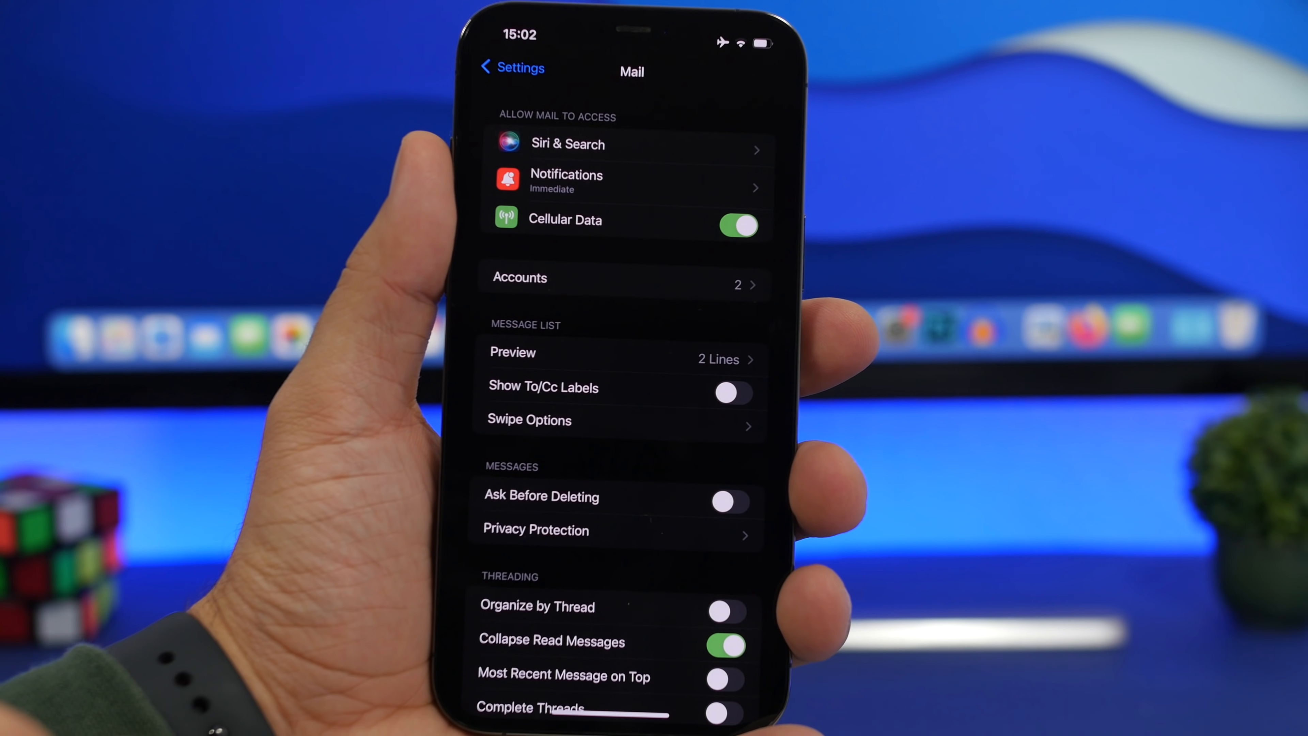
Step: Confirm Protect Mail Activity is on under Mail Privacy Protection and return to Mail settings
click(536, 528)
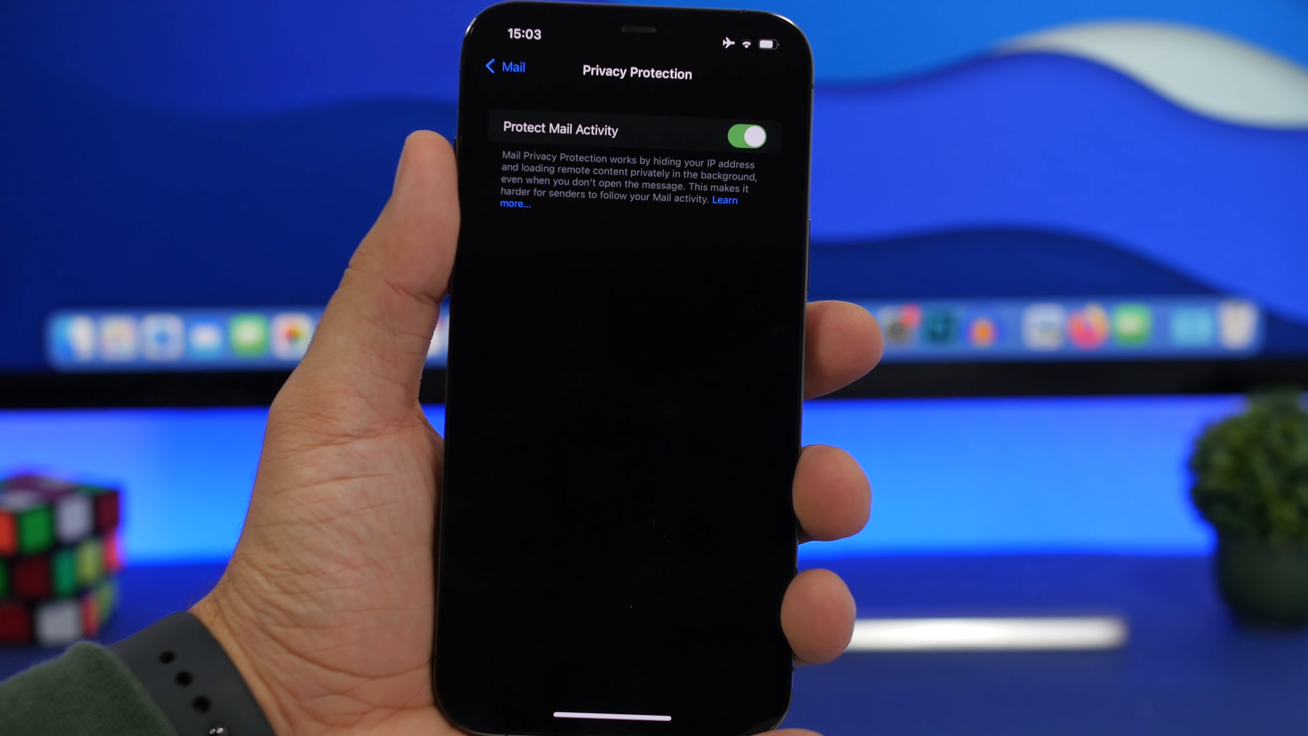
click(503, 66)
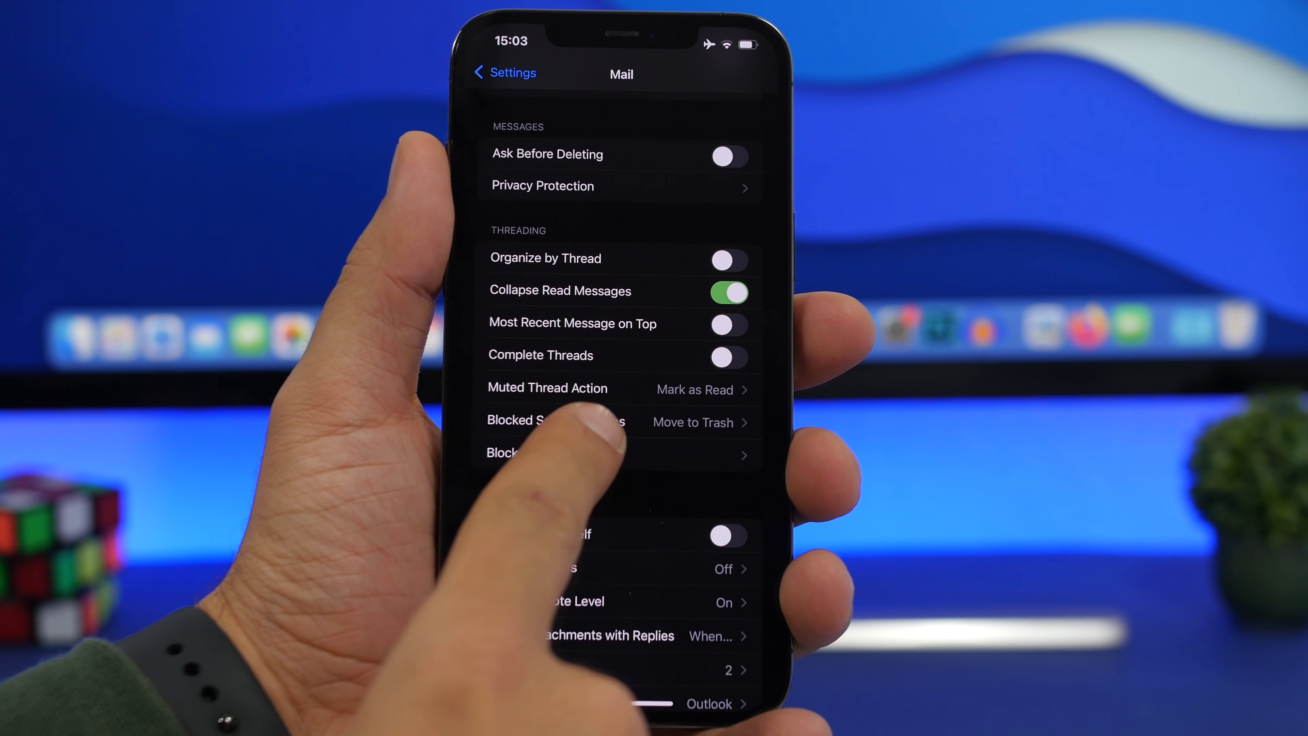
Step: View Blocked Sender Options in Mail threading, with blocked mail moved to Trash
click(584, 421)
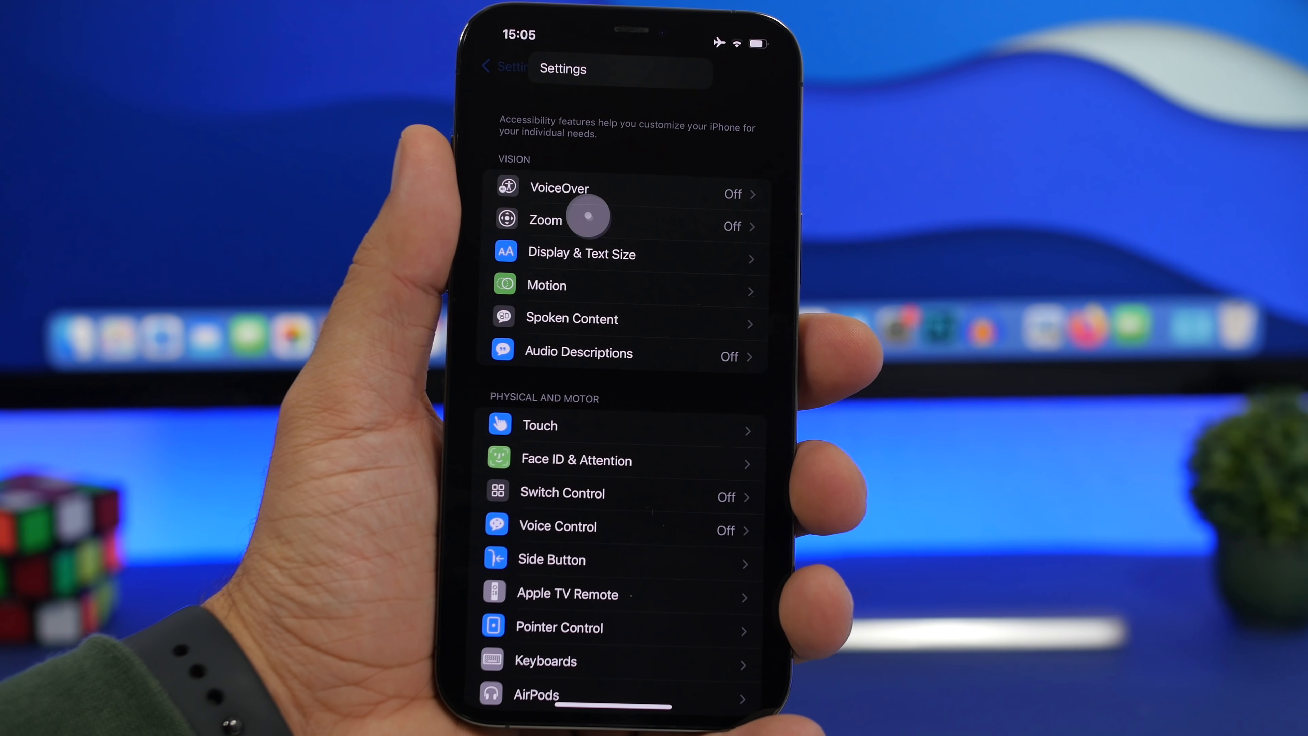
Step: Review Display & Text Size options, then go to the Touch accessibility settings
click(581, 254)
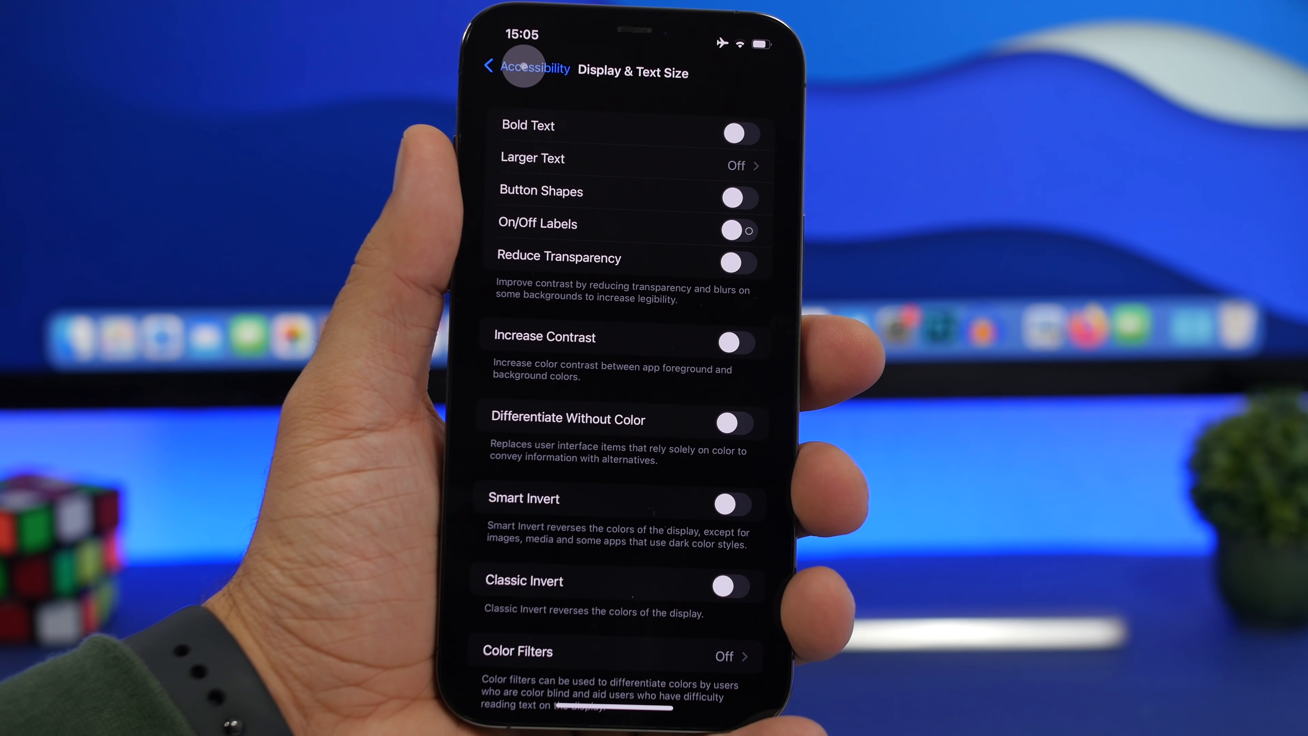
click(524, 67)
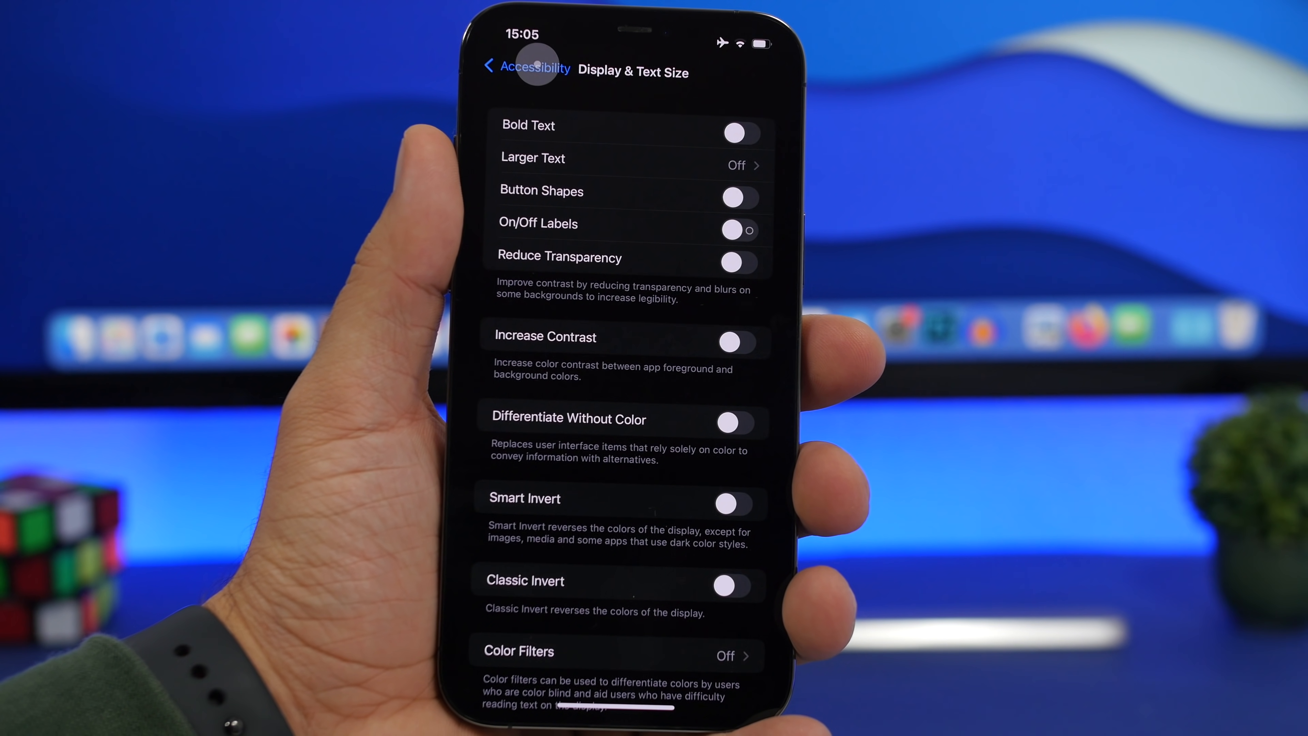
click(524, 67)
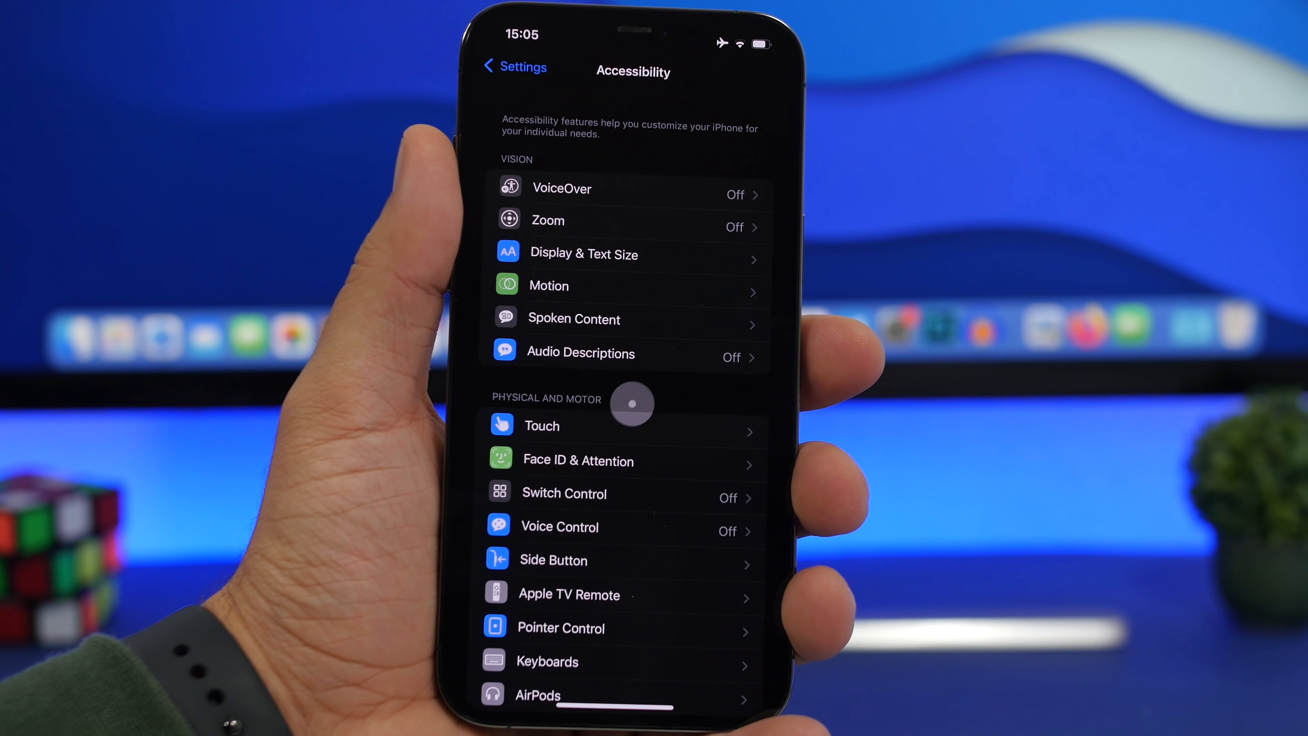
click(542, 425)
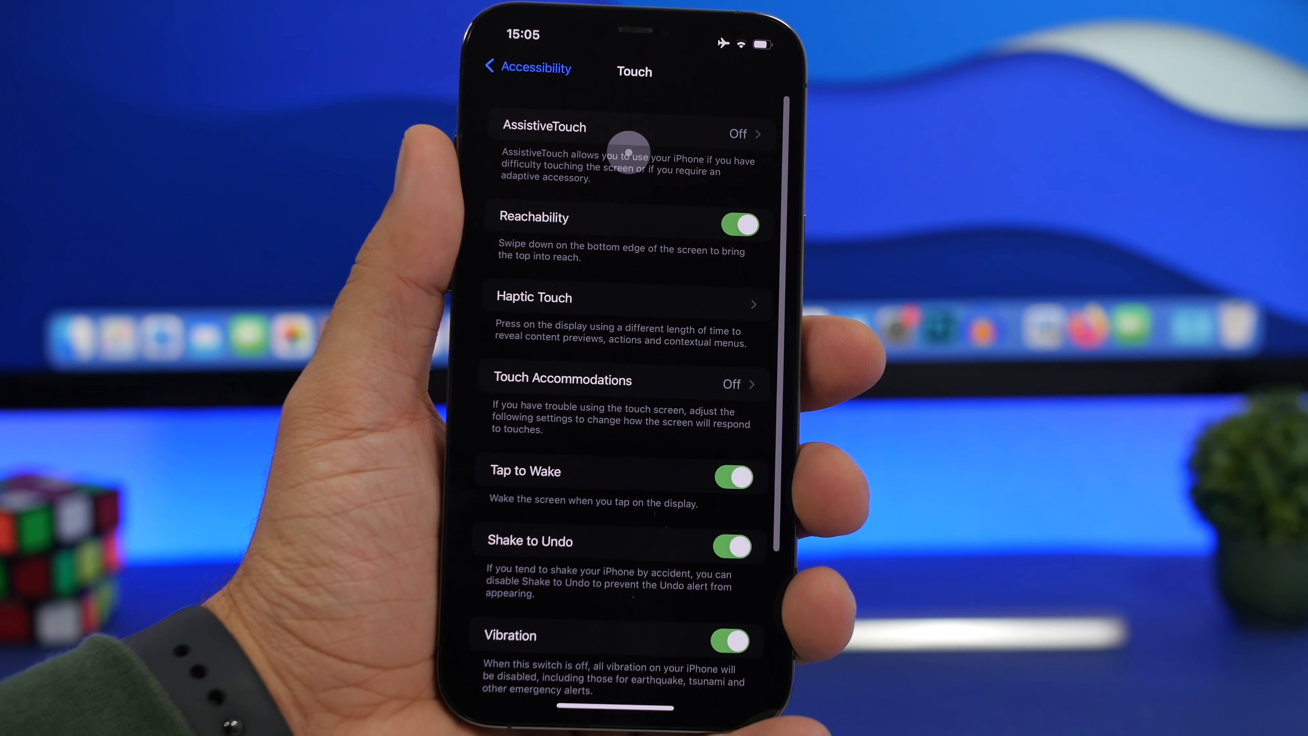
Step: Turn AssistiveTouch on and browse its custom actions and gestures
click(625, 134)
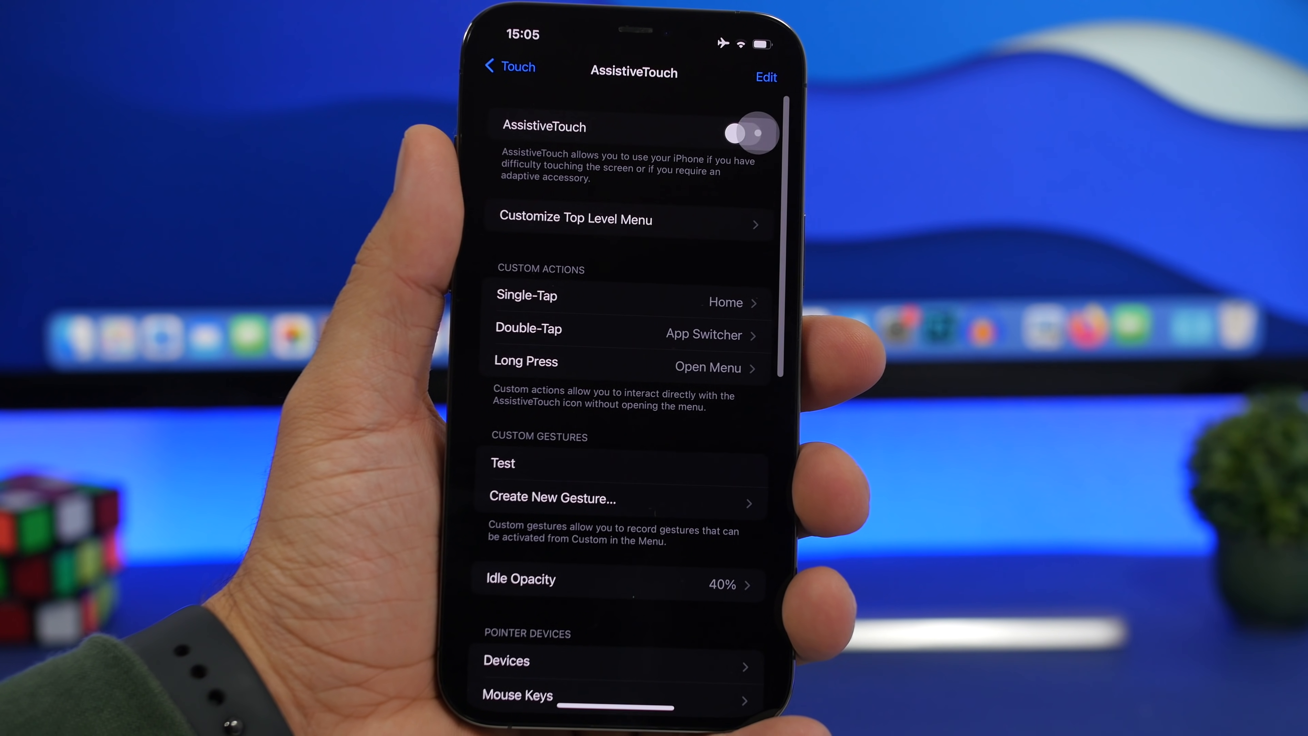
click(740, 134)
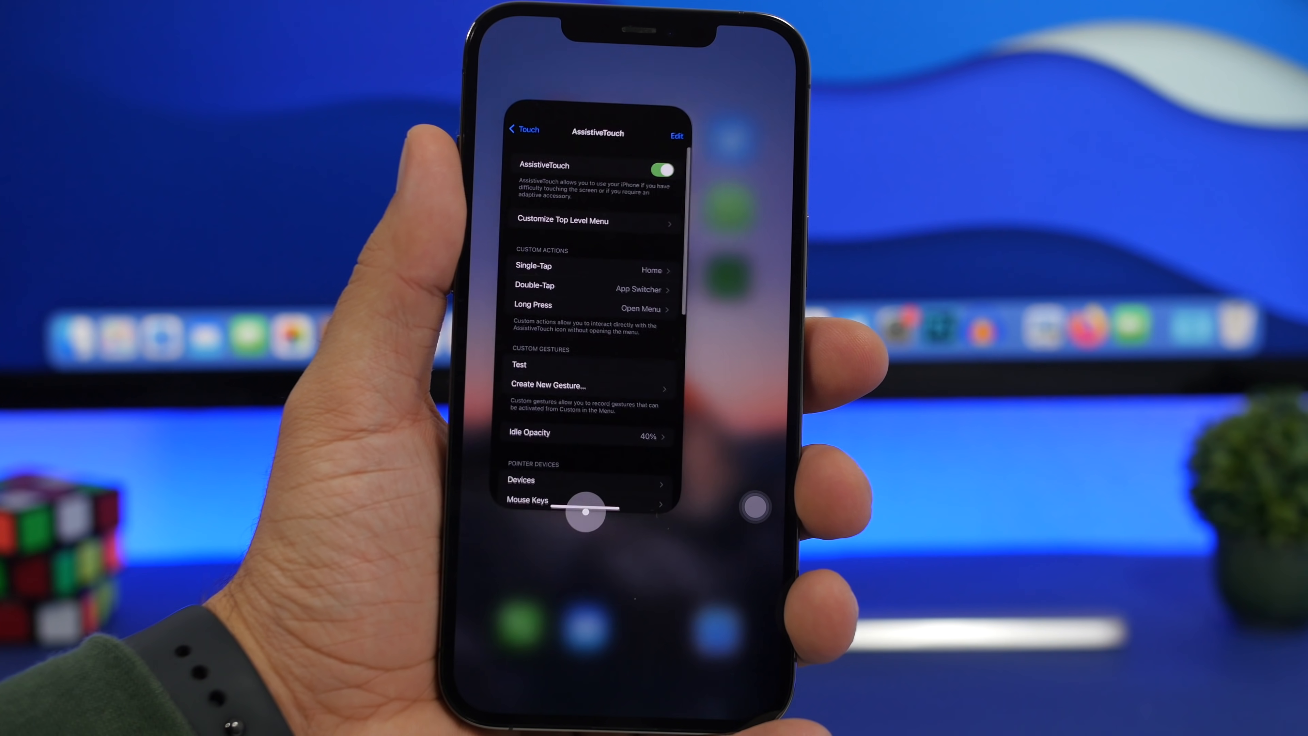
scroll(down, 3)
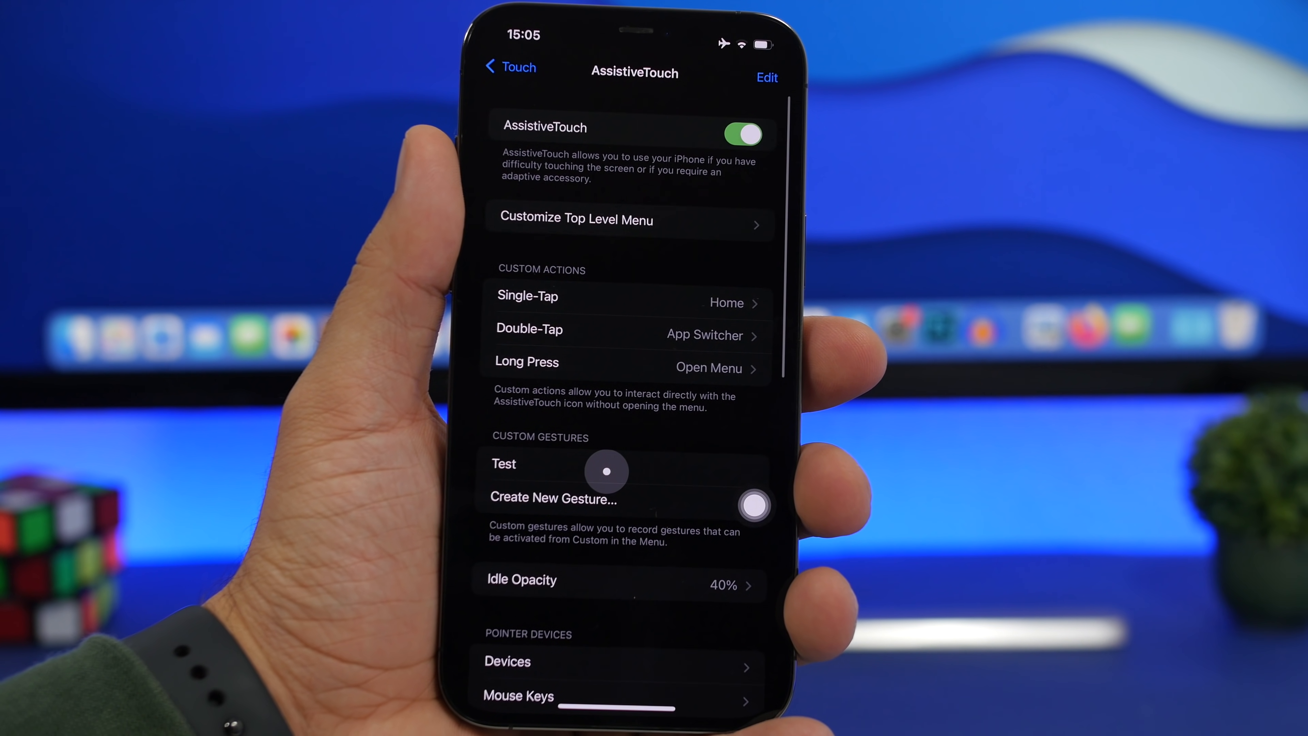
Step: Scroll the AssistiveTouch page to pointer devices, tracking sensitivity and Dwell Control
scroll(down, 3)
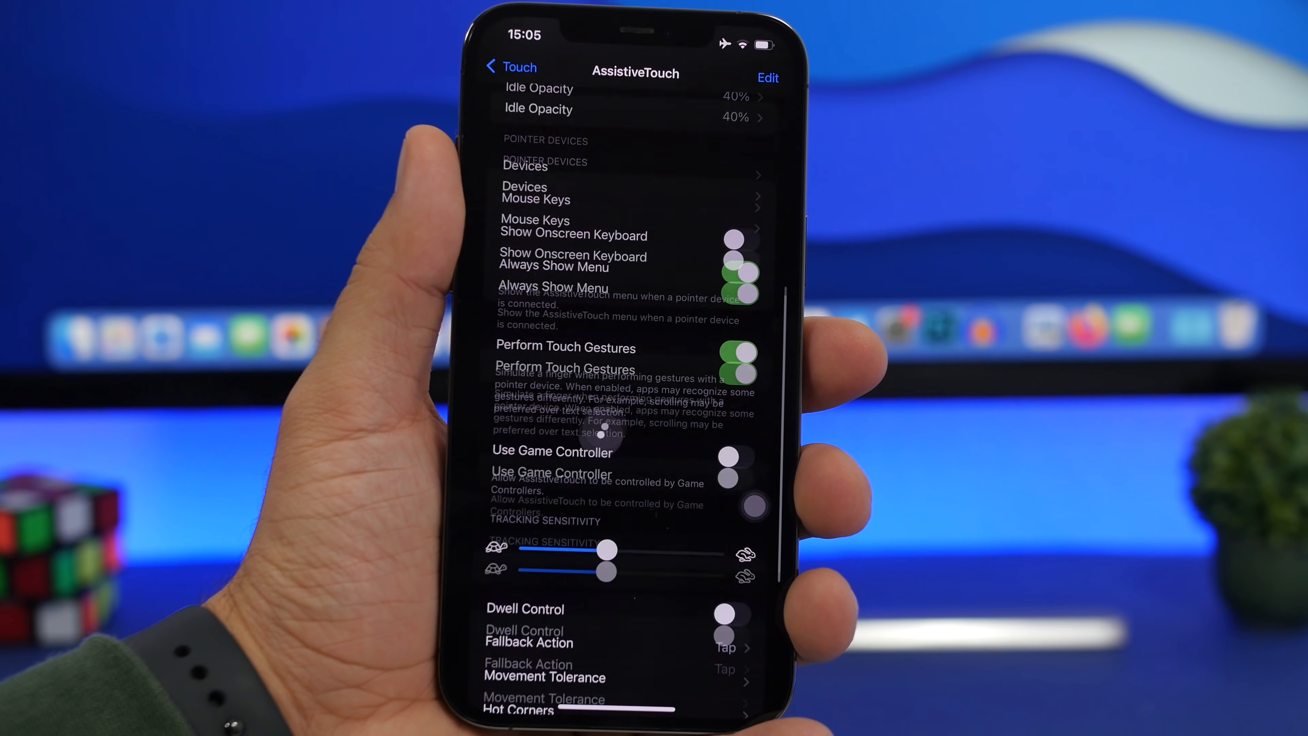
Step: Leave the pointer-device options for the home screen and reopen the Settings app
scroll(up, 3)
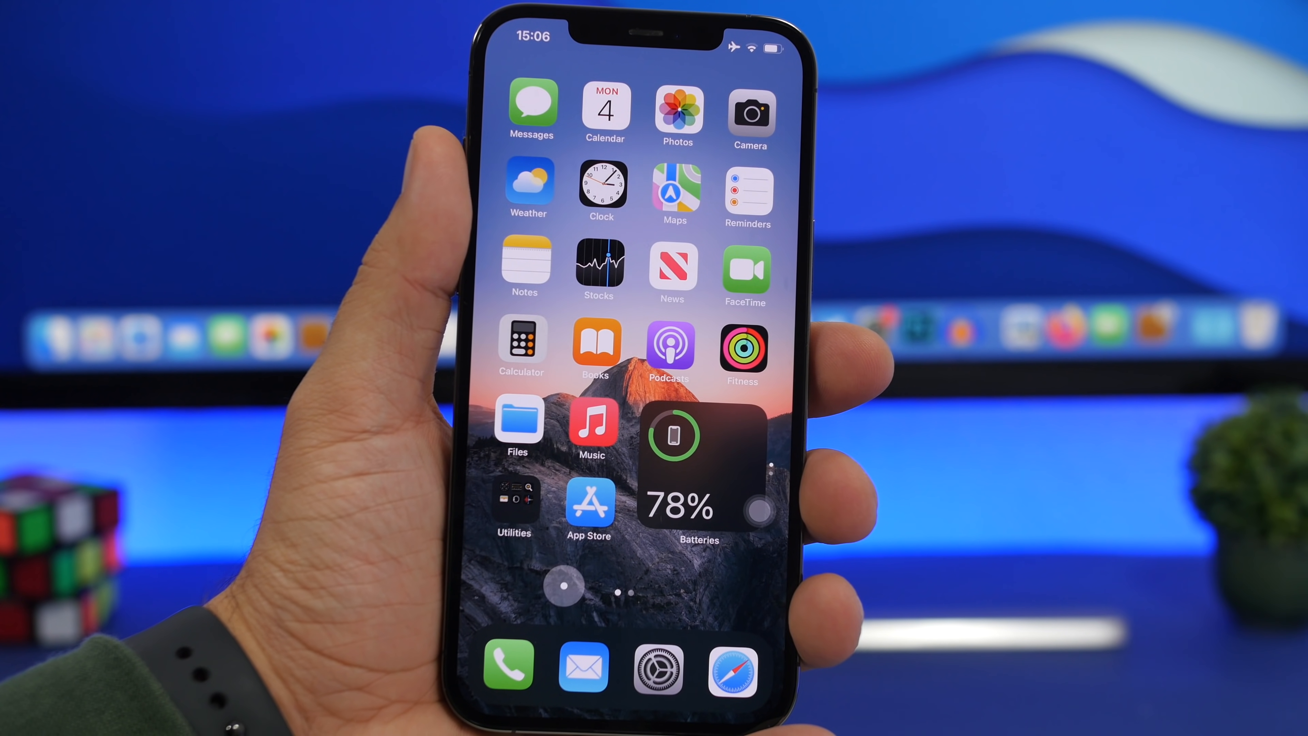
scroll(left, 3)
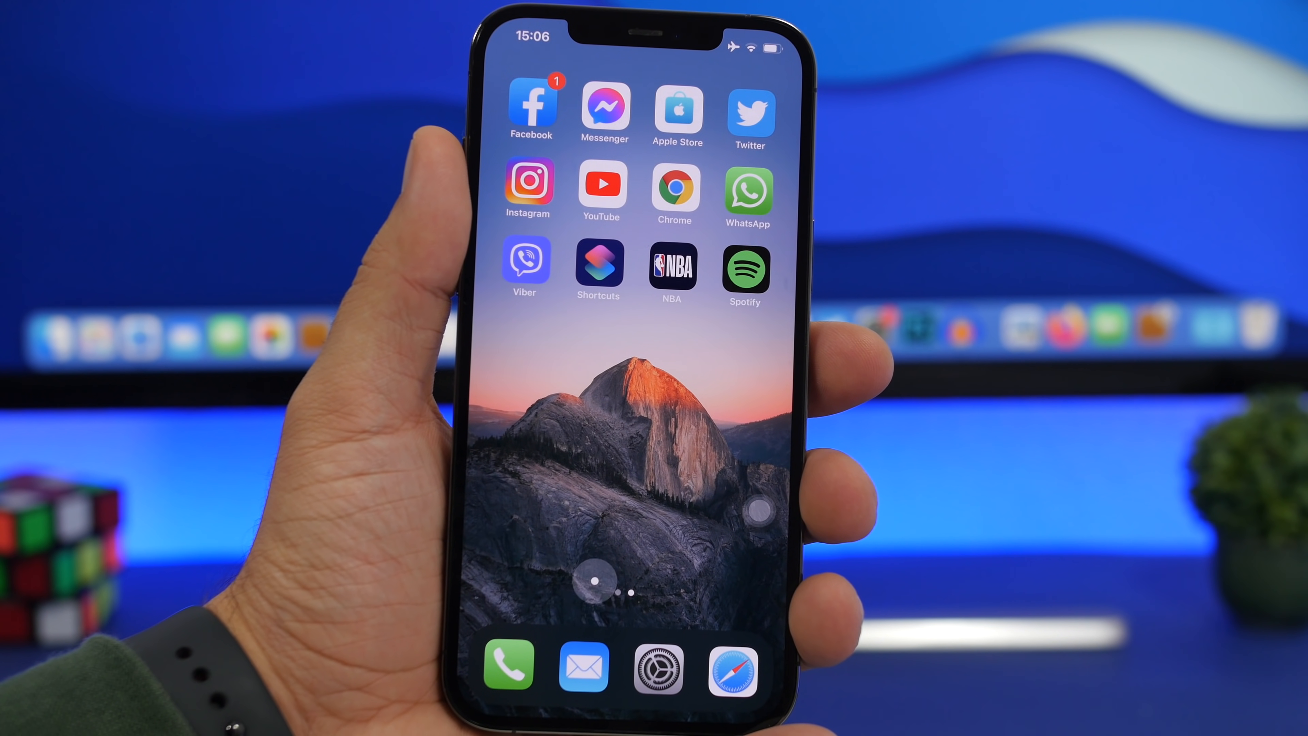
click(658, 665)
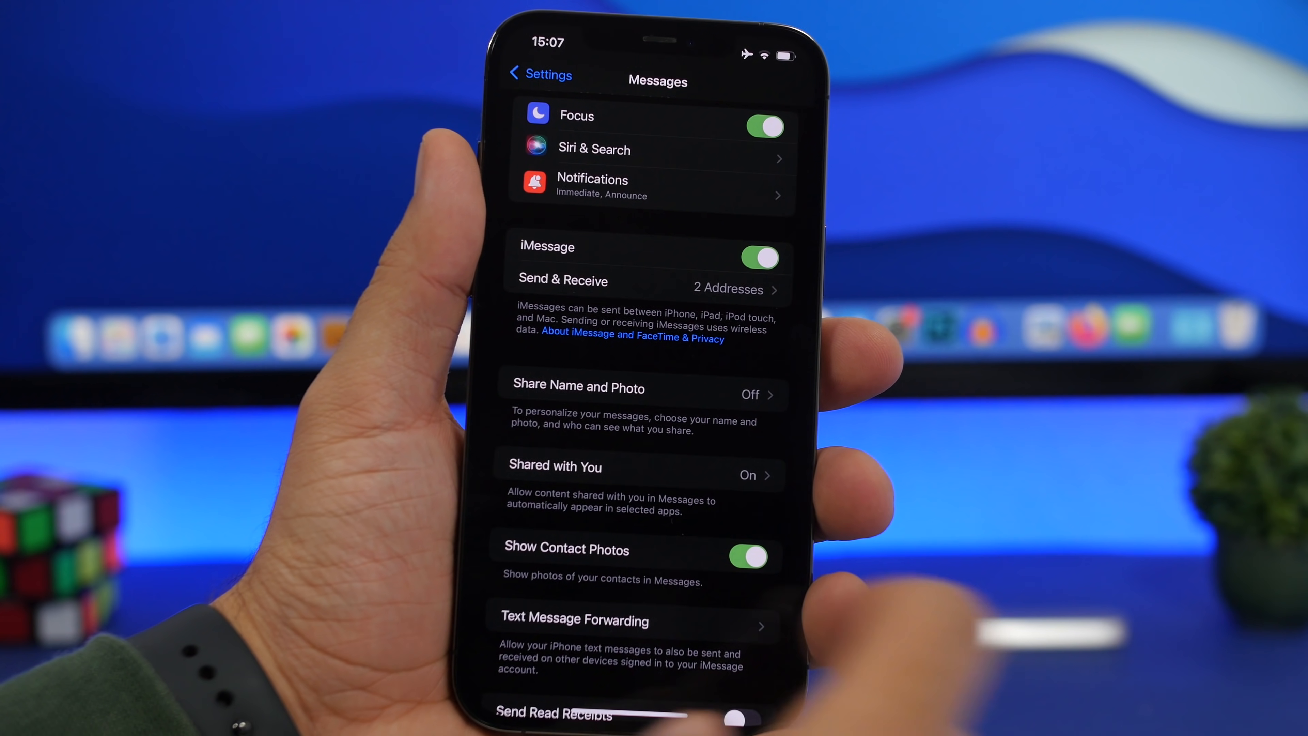
Step: View the Text Message Forwarding options in Messages settings
click(574, 620)
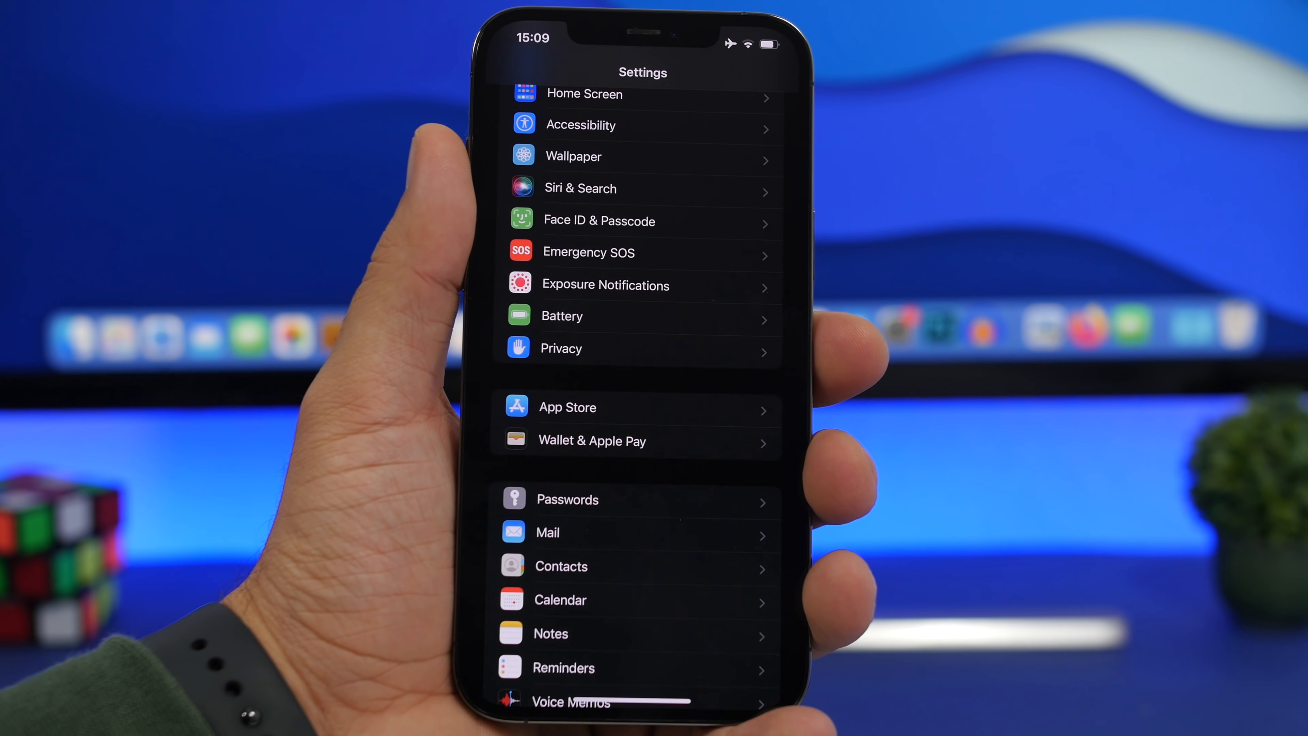
Step: Review the App Store settings and reach the account's Purchased apps list
click(567, 407)
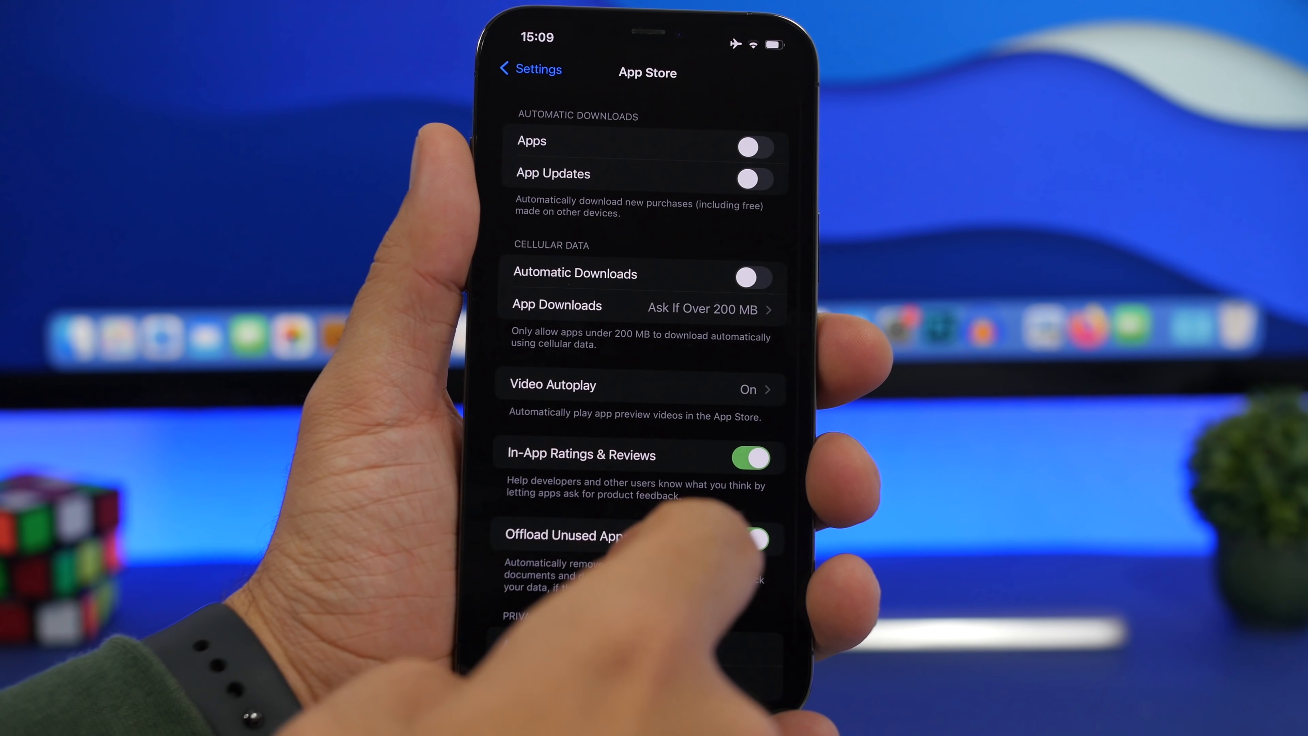
scroll(up, 3)
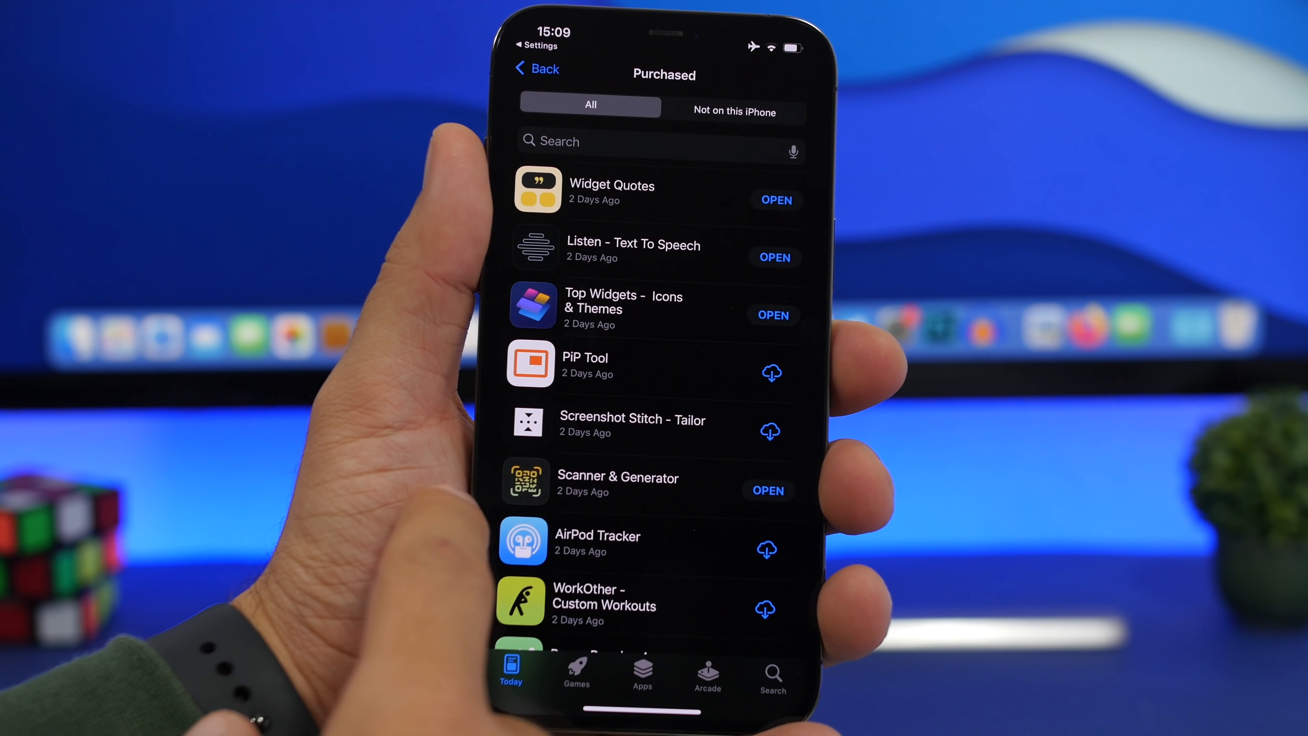
Step: Return to App Store Recommendations and scroll through Additional Info Used and Account Info
click(537, 68)
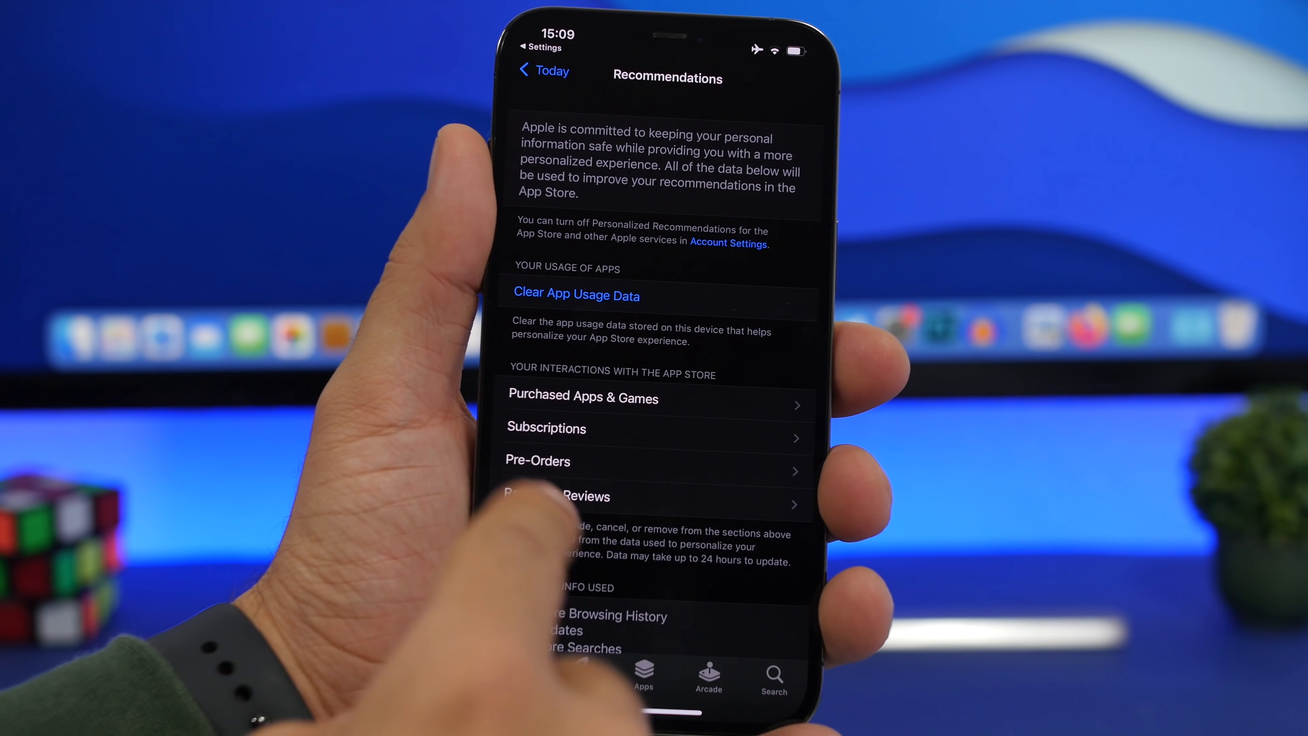
scroll(up, 3)
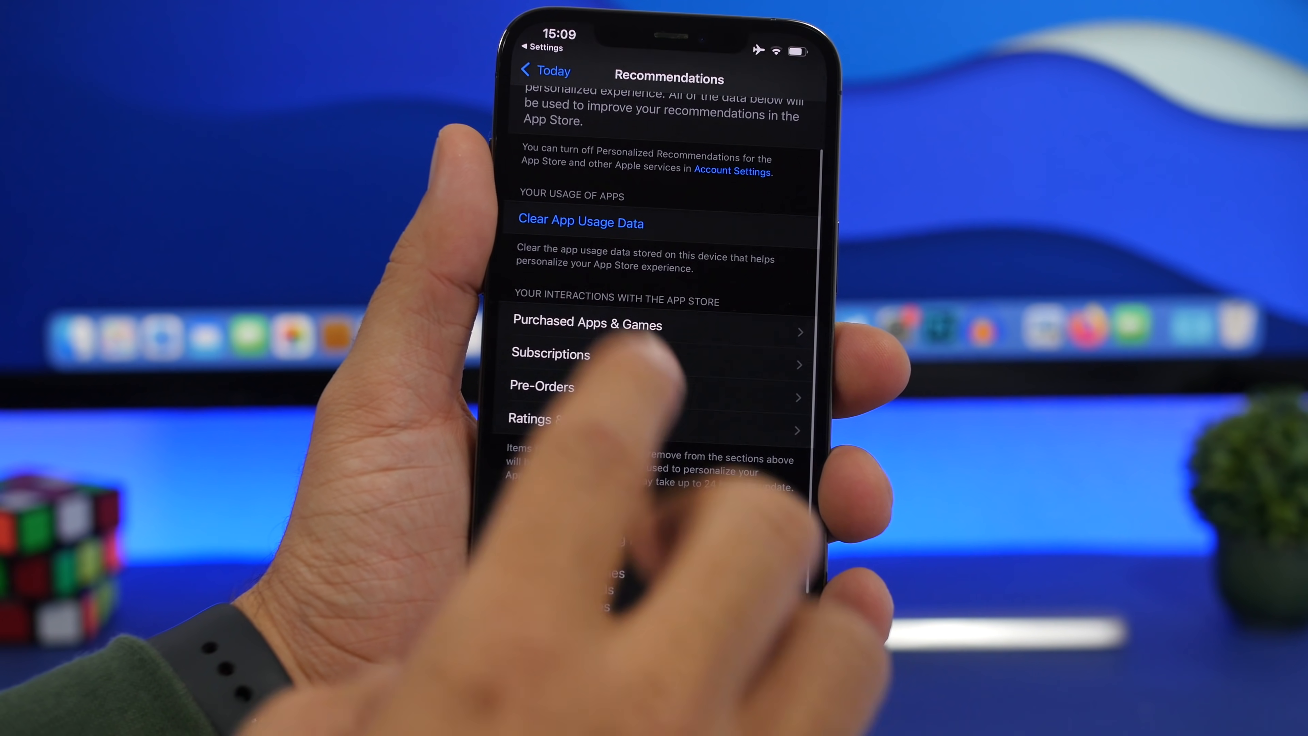
scroll(up, 3)
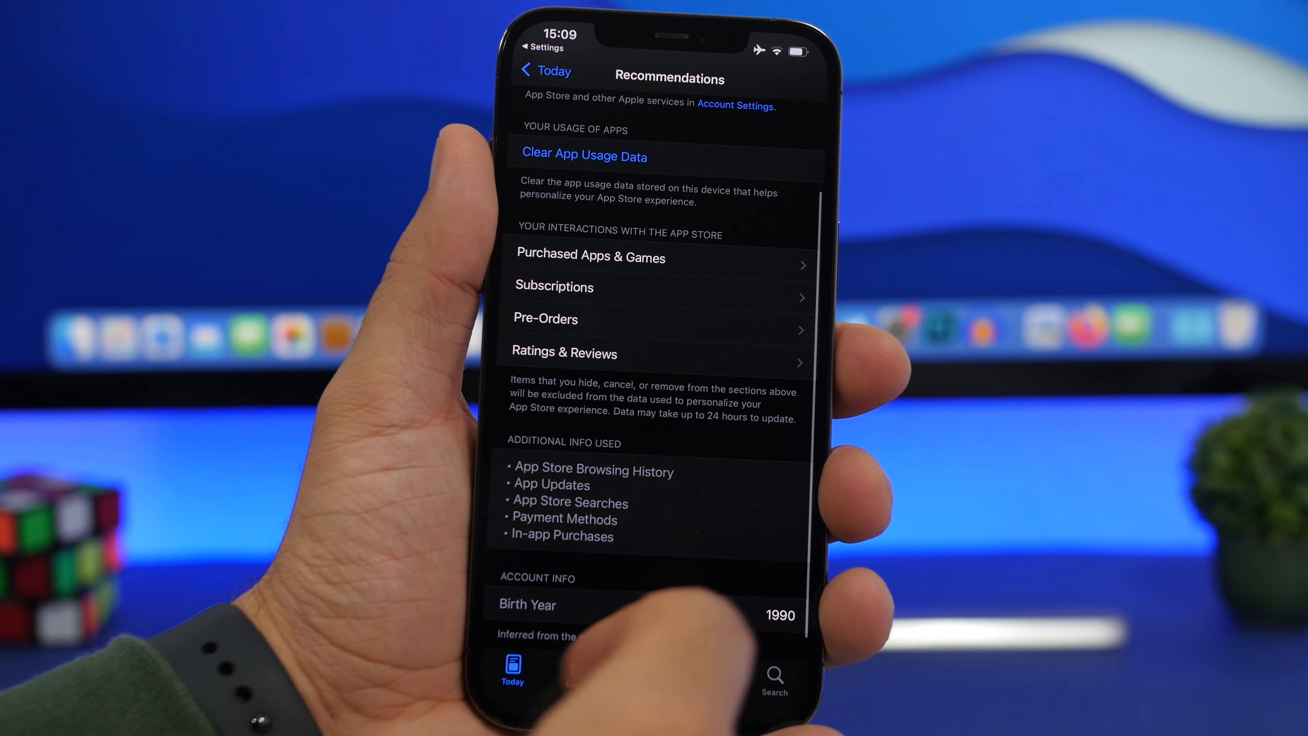